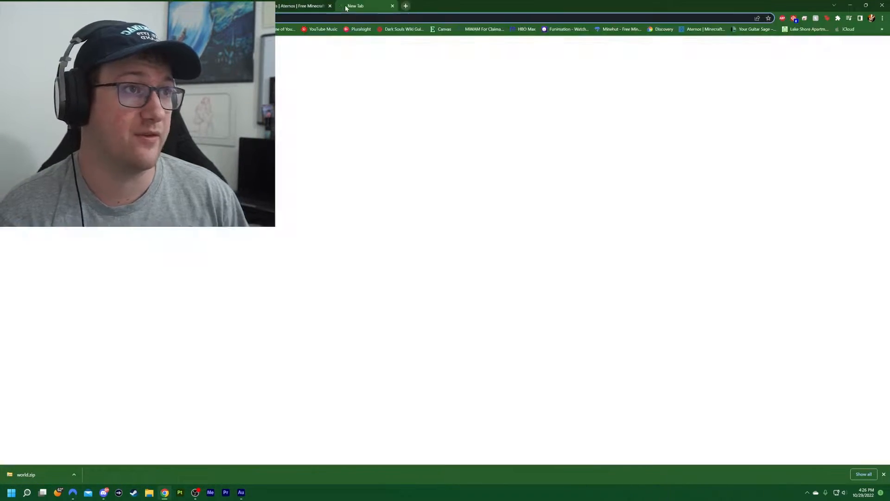
Go to the PureRef website from the new tab's address bar.
left_click(367, 5)
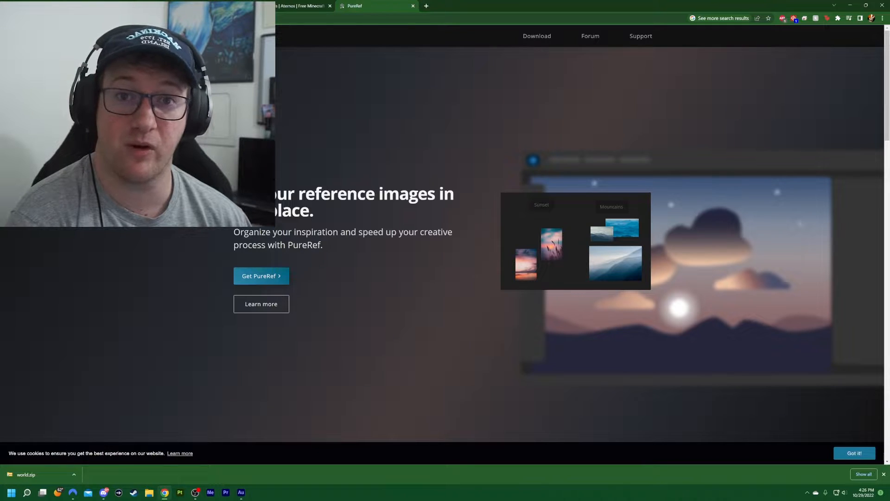
scroll("down", 3)
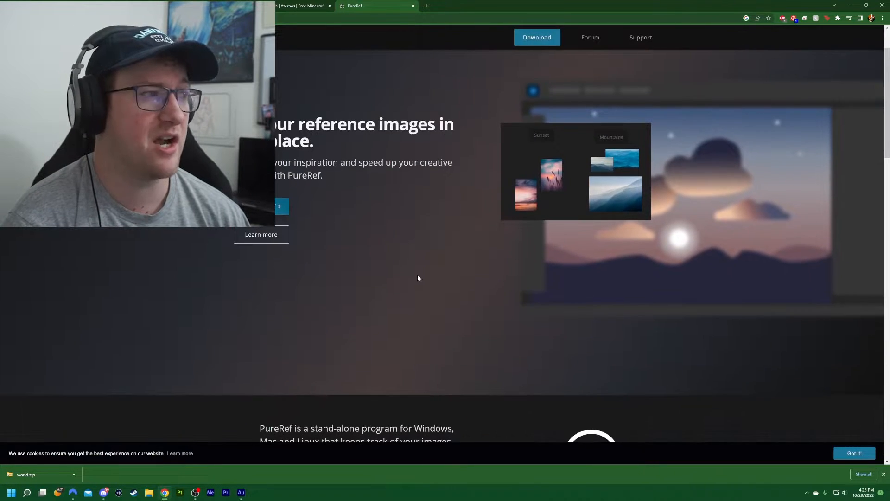
scroll("down", 3)
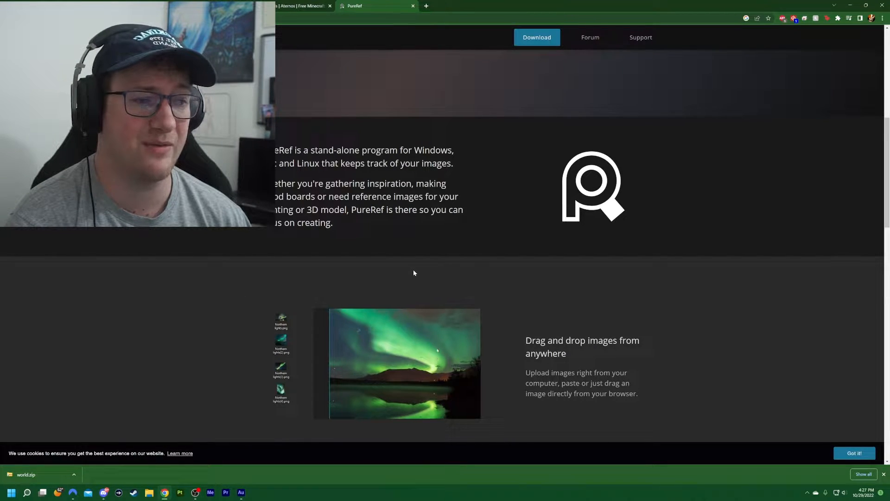
scroll("down", 3)
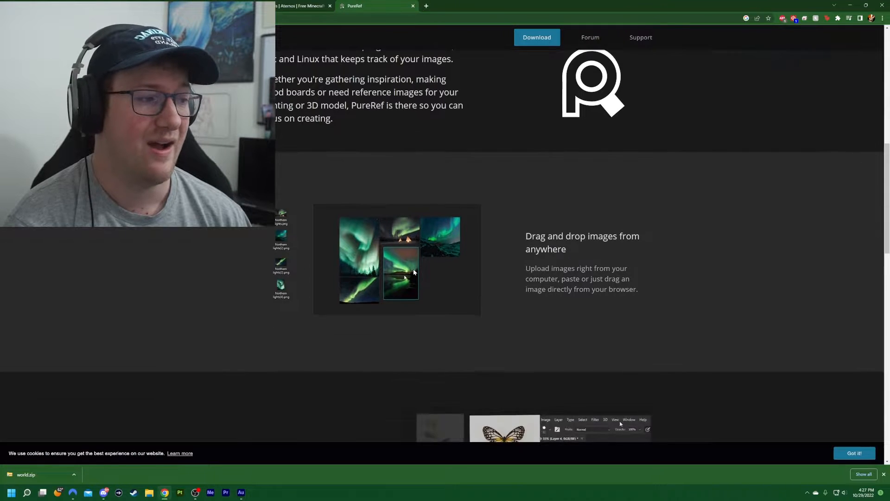
scroll("down", 3)
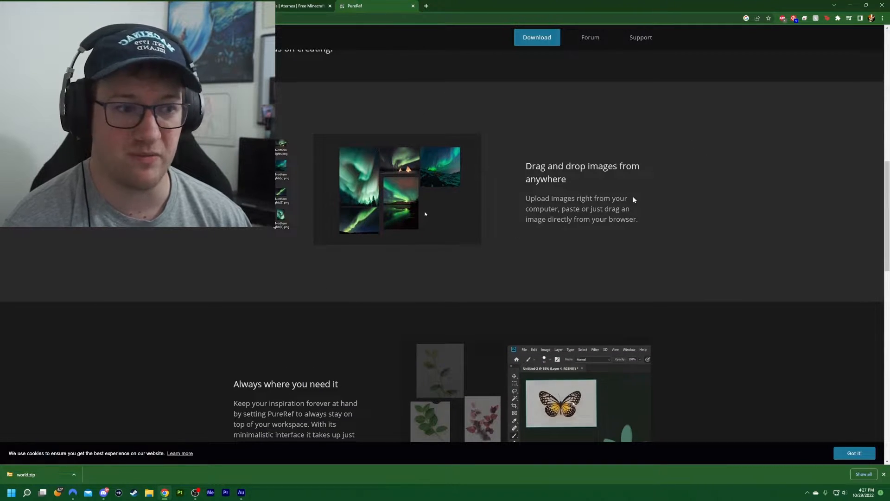
scroll("down", 3)
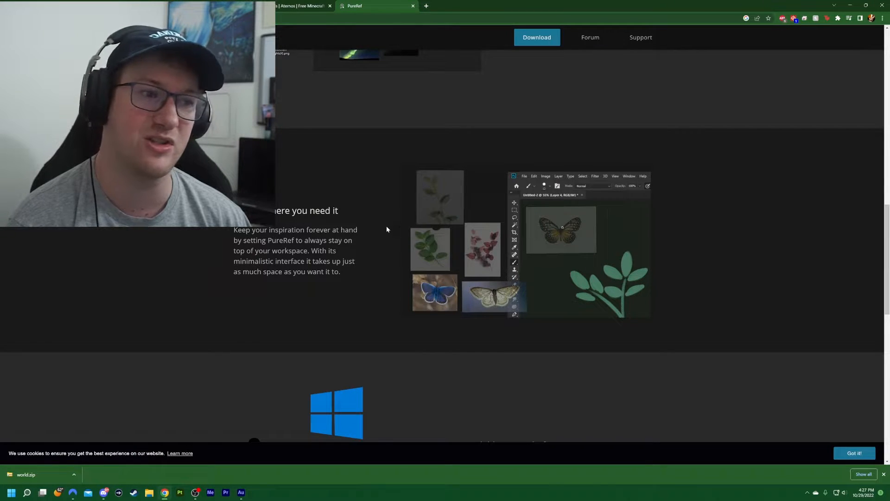
scroll("down", 3)
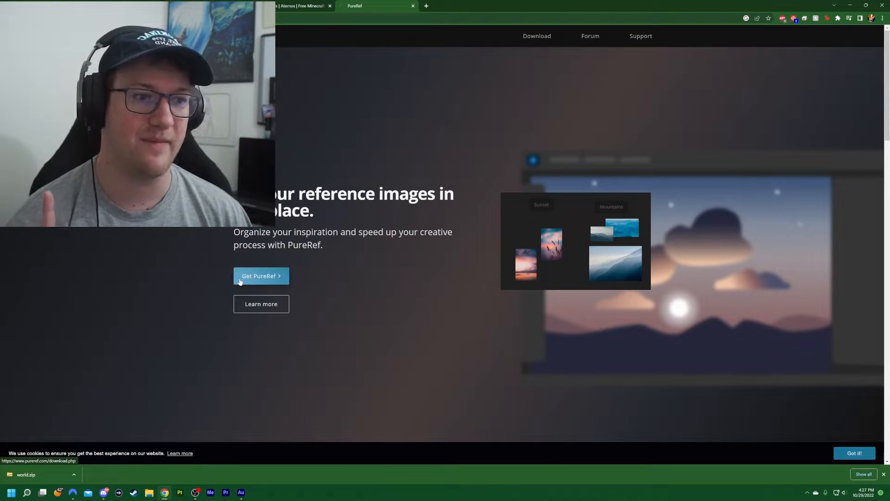
Review the PureRef 1.11.1 download page's contribution and checkout sections, then choose the Windows installer.
left_click(261, 276)
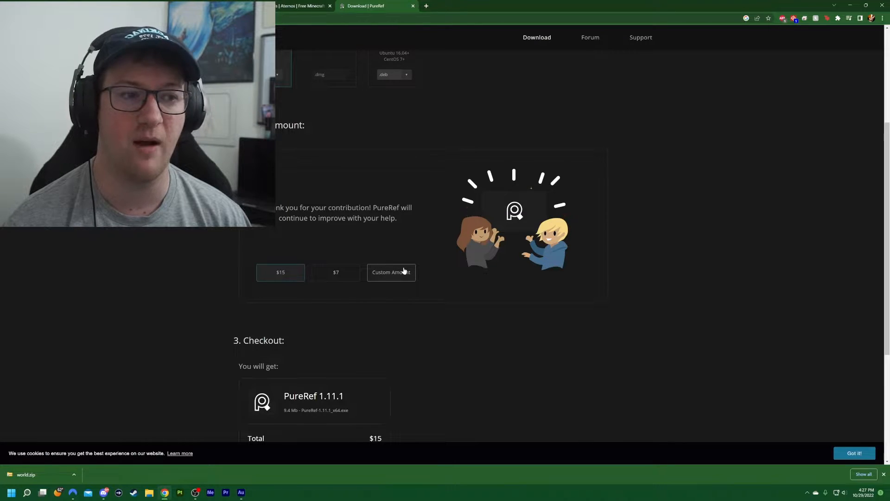
scroll("down", 3)
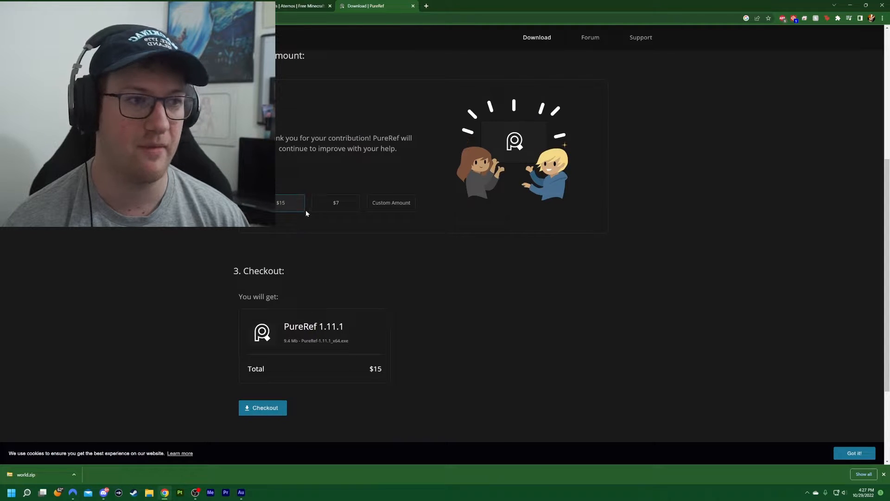
scroll("up", 3)
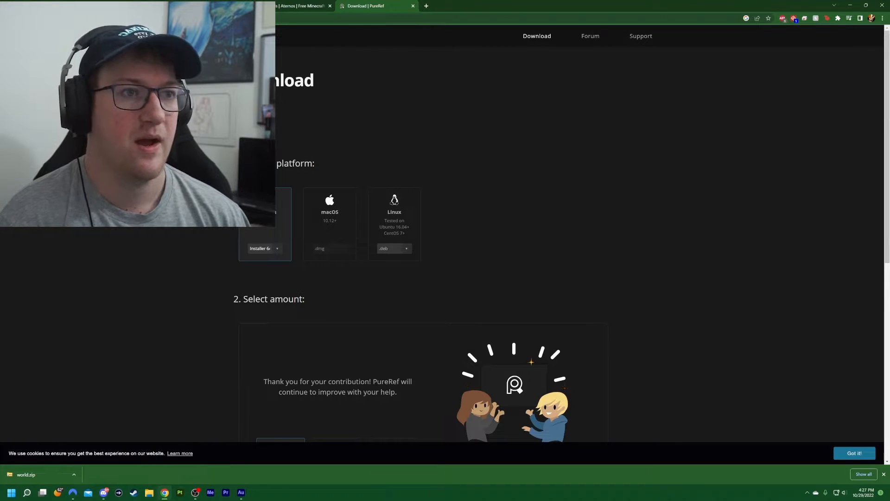
left_click(10, 492)
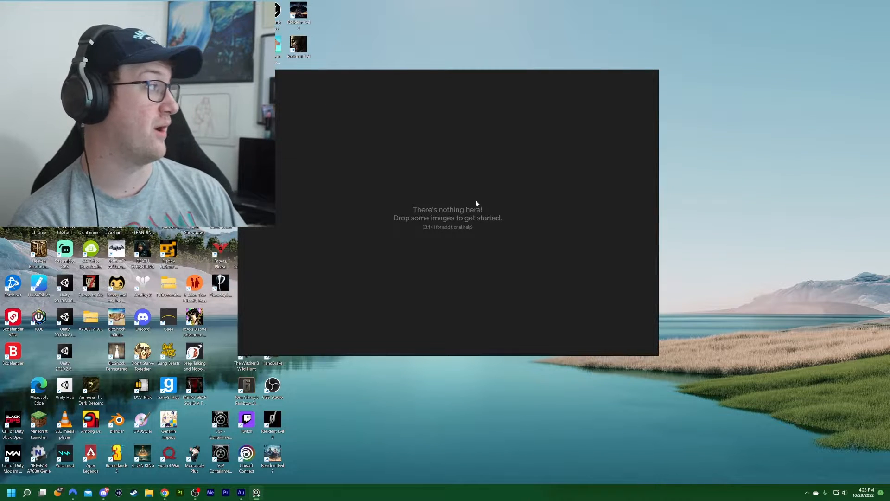
mouse_move(444, 192)
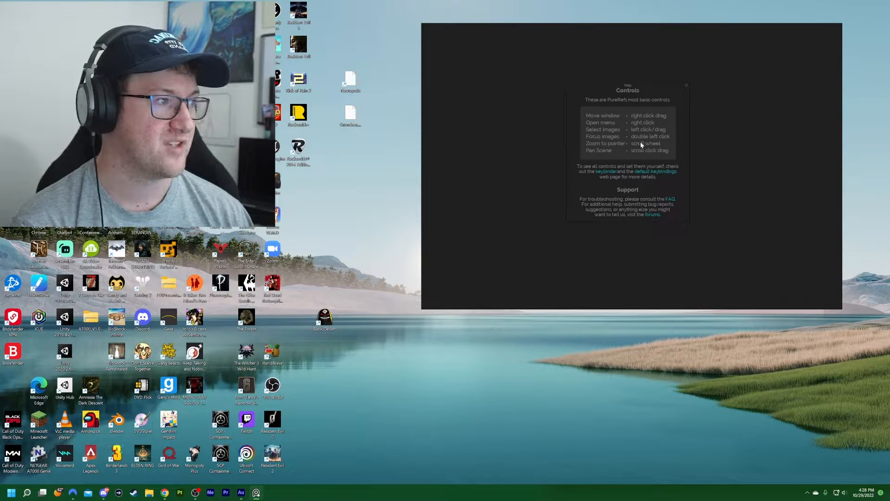
mouse_move(688, 141)
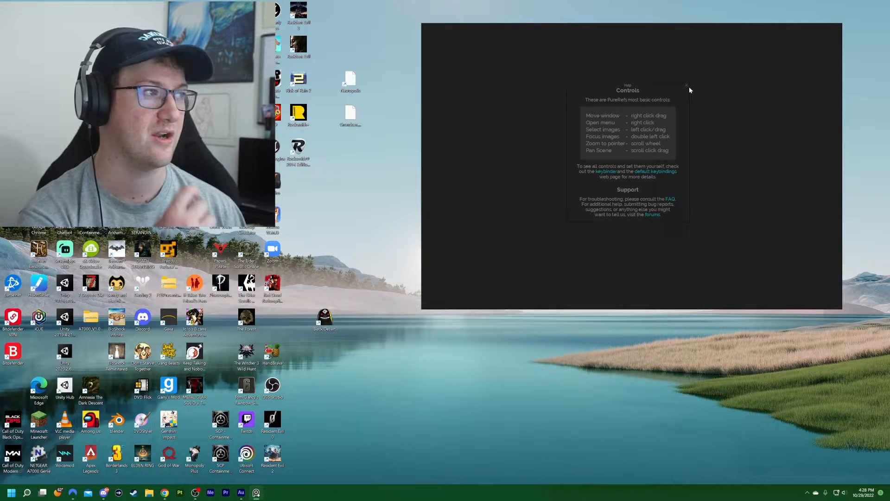
Close PureRef's basic-controls help overlay over the empty board.
left_click(687, 85)
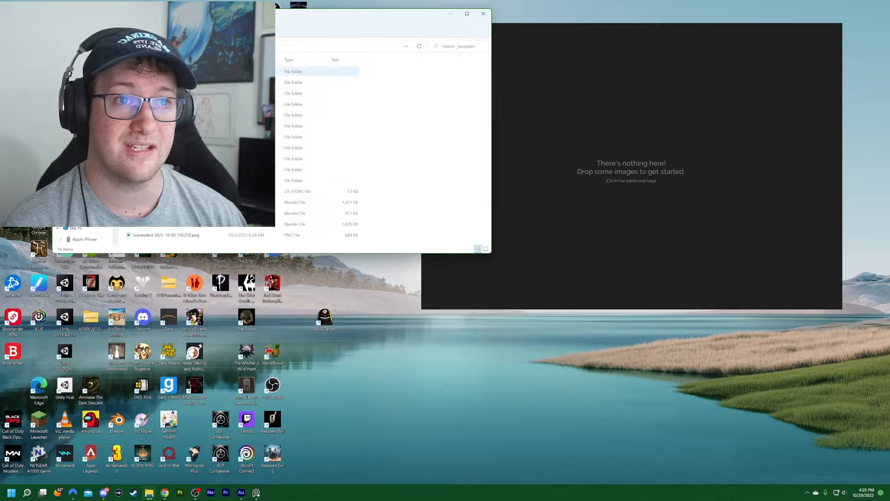
Navigate File Explorer into the RobotRef folder holding the three robot reference images.
left_click(294, 104)
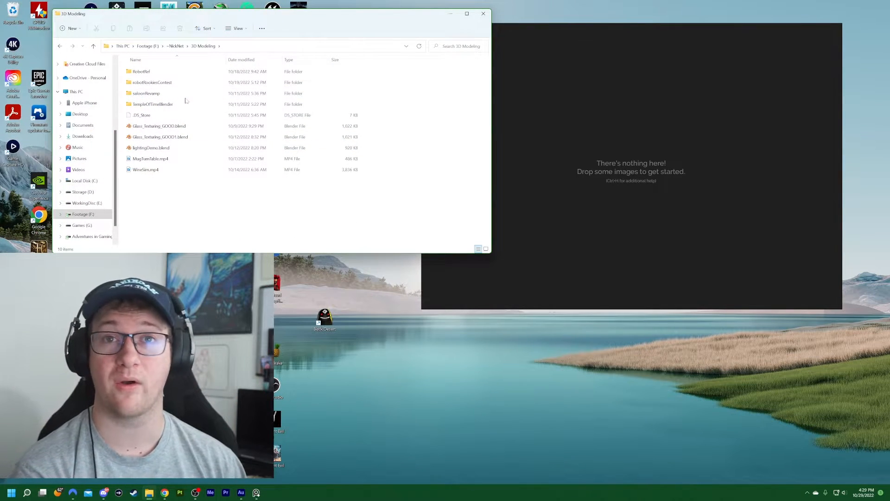
left_click(141, 71)
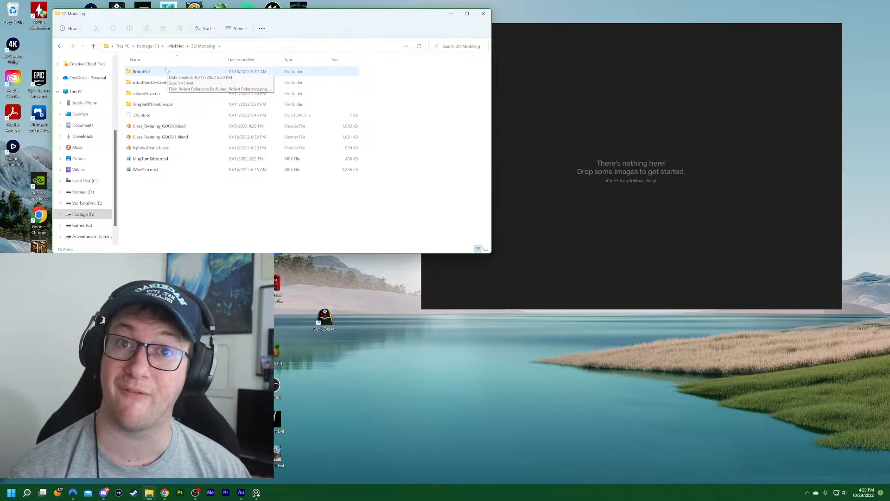
double_click(141, 72)
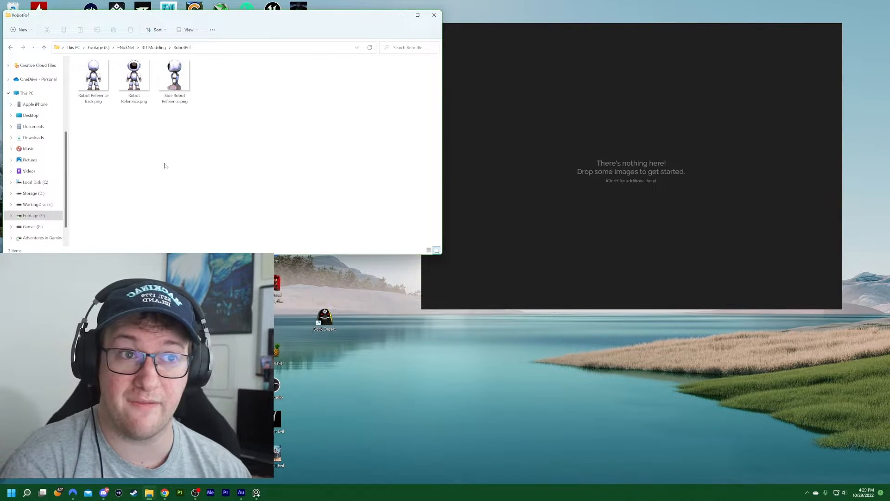
mouse_move(95, 133)
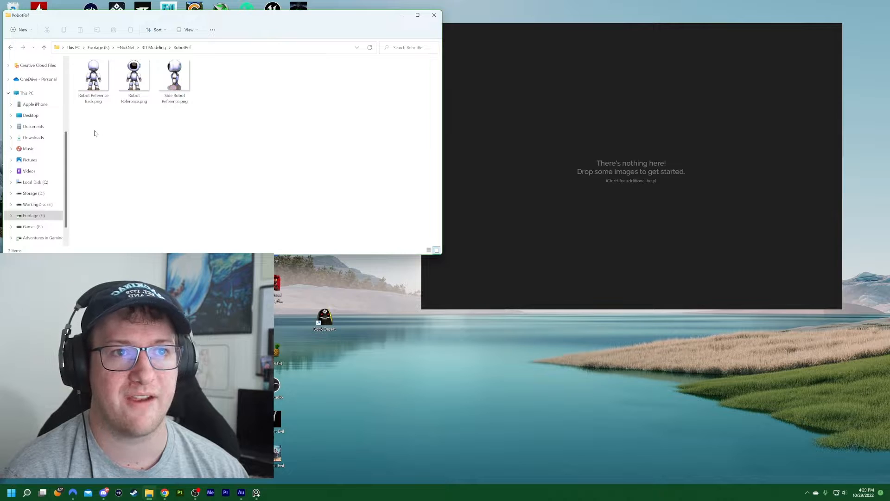
left_click(175, 74)
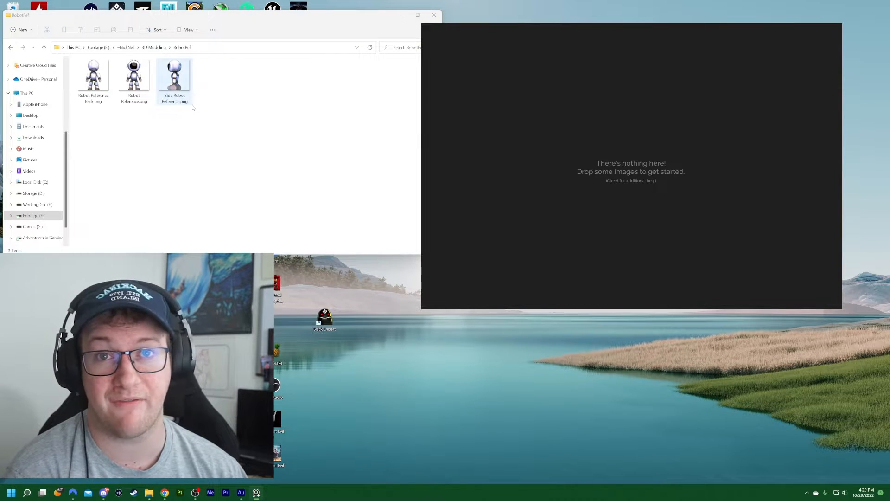
Add the front-view robot reference to the board as a small thumbnail at the upper left.
left_click_drag(134, 77, 513, 121)
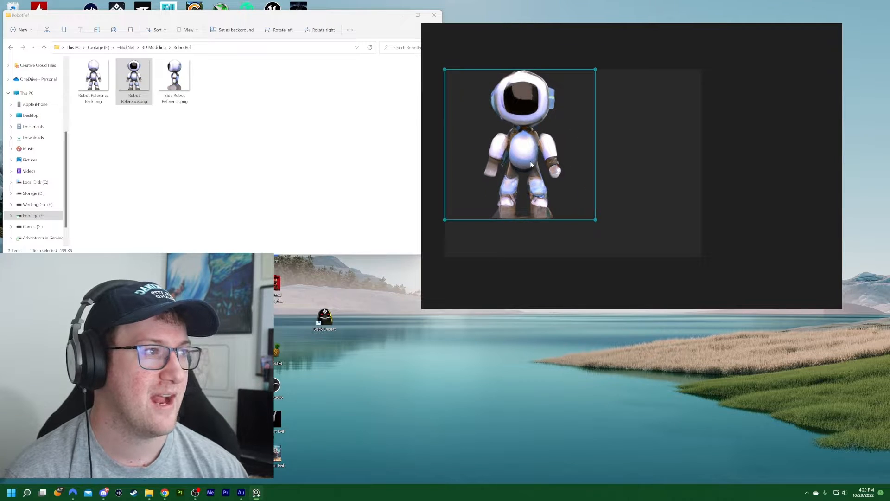
left_click_drag(596, 220, 628, 250)
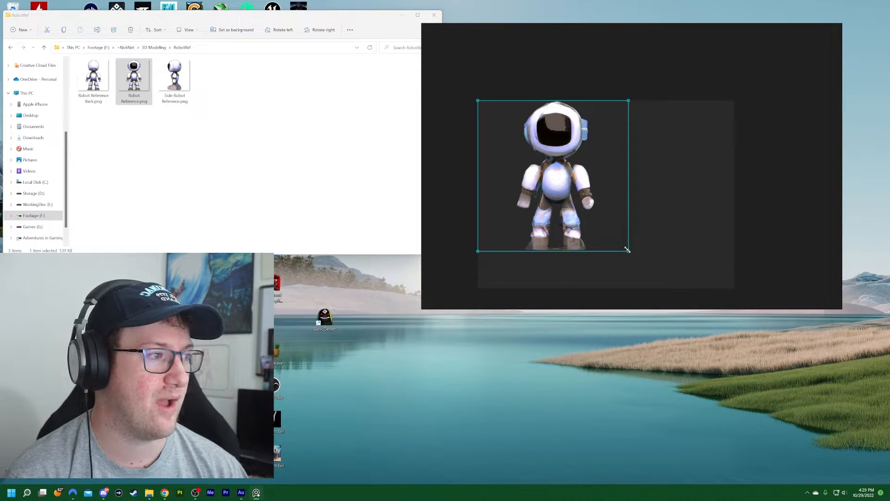
left_click_drag(628, 249, 548, 142)
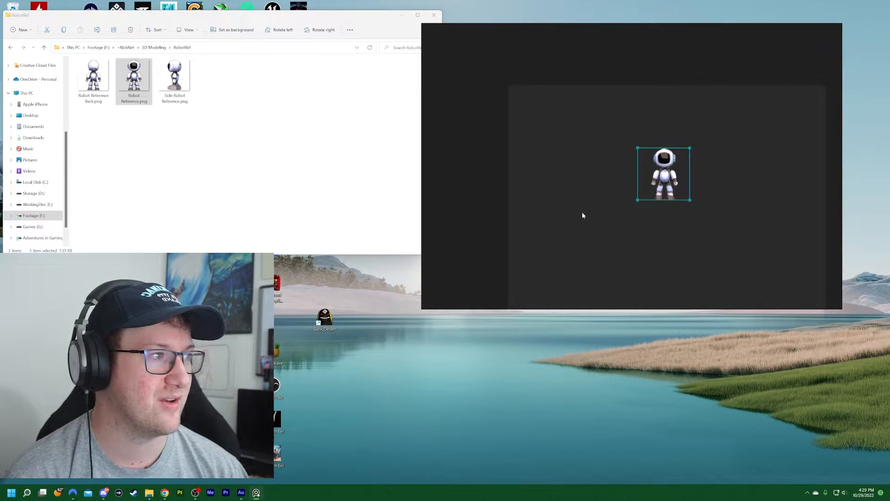
left_click_drag(664, 174, 556, 123)
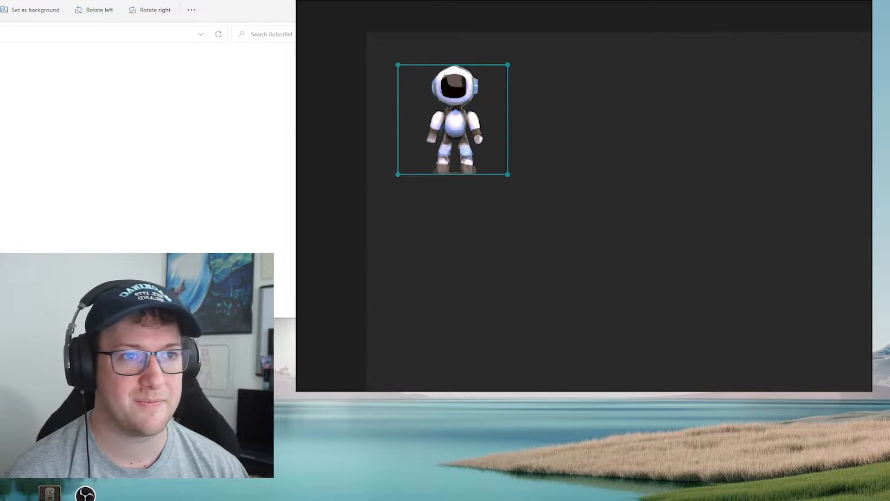
Add the back-view and big-headed robot references to the board and shrink them alongside.
left_click_drag(508, 174, 731, 318)
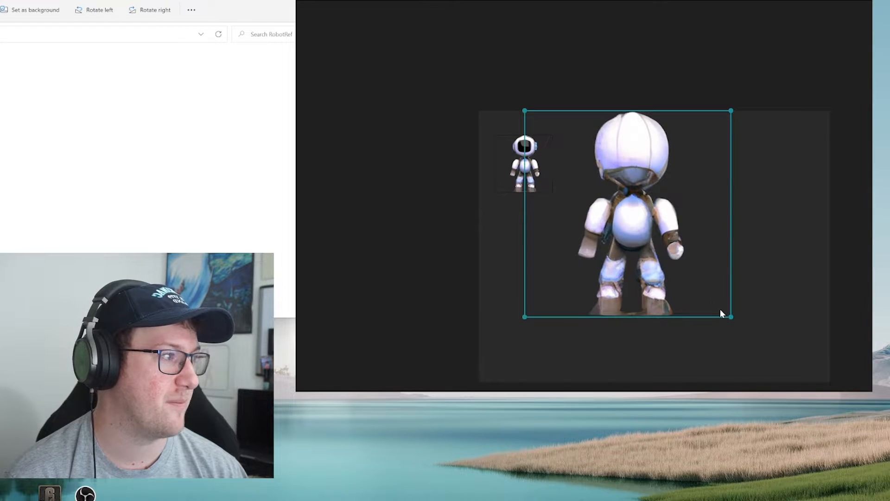
left_click_drag(732, 318, 619, 195)
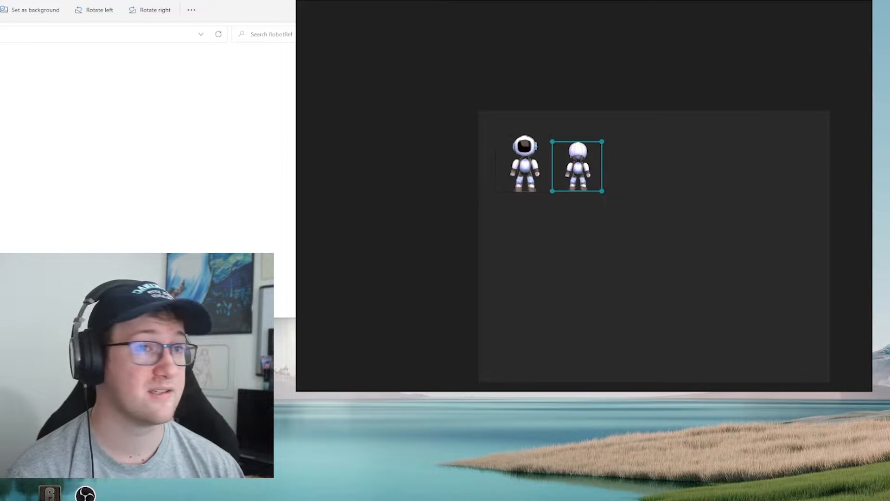
left_click_drag(576, 165, 637, 145)
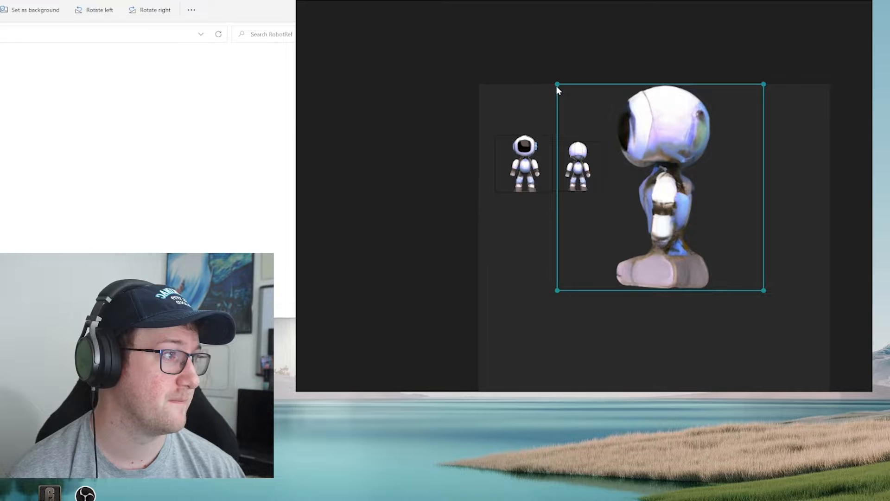
left_click_drag(556, 85, 599, 110)
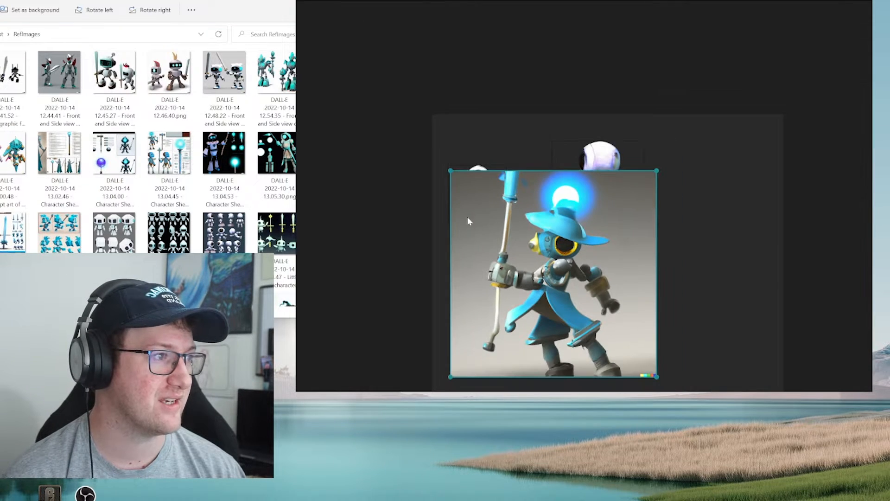
Shrink the wizard robot and add a scaled-down two-knight robot image beside it.
left_click_drag(554, 275, 616, 334)
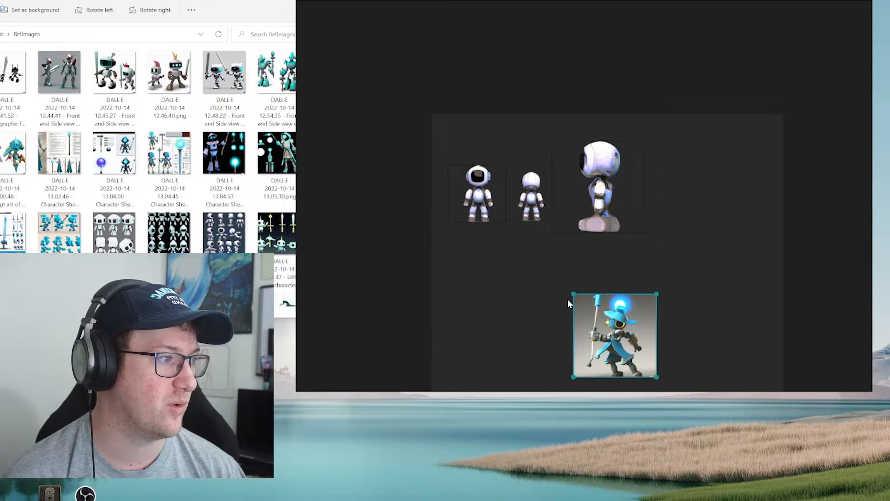
left_click_drag(615, 335, 489, 338)
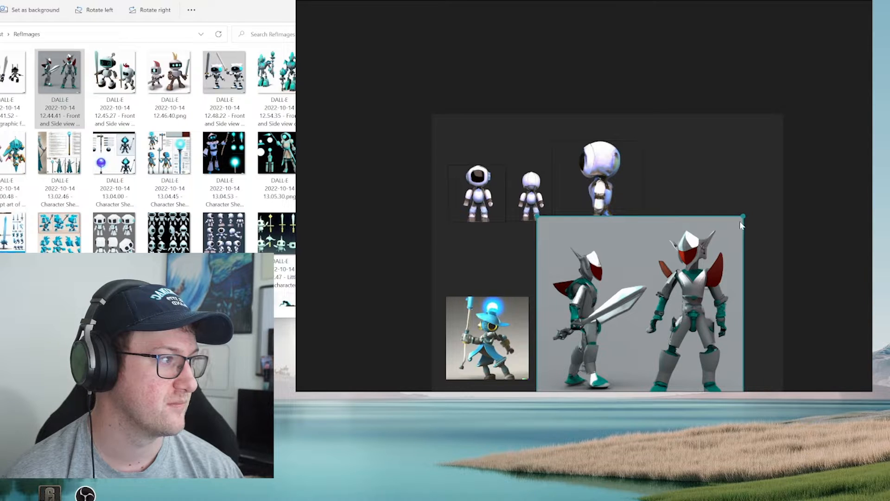
left_click_drag(742, 217, 634, 339)
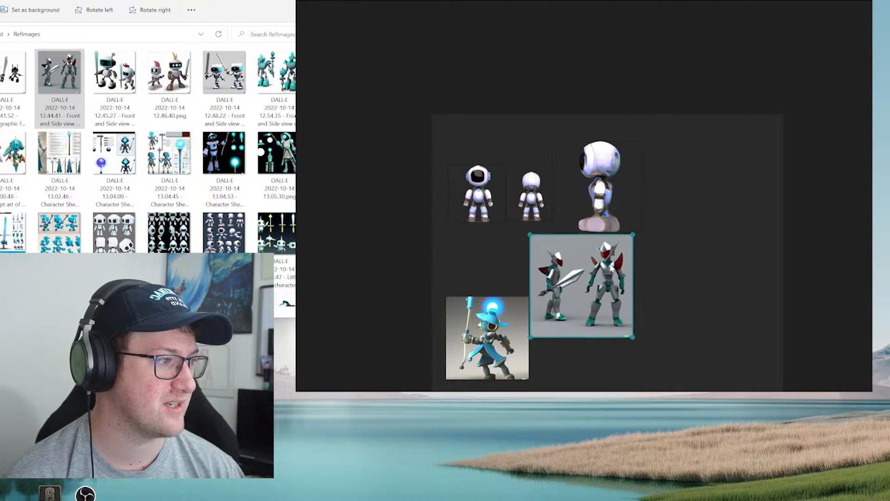
right_click(646, 200)
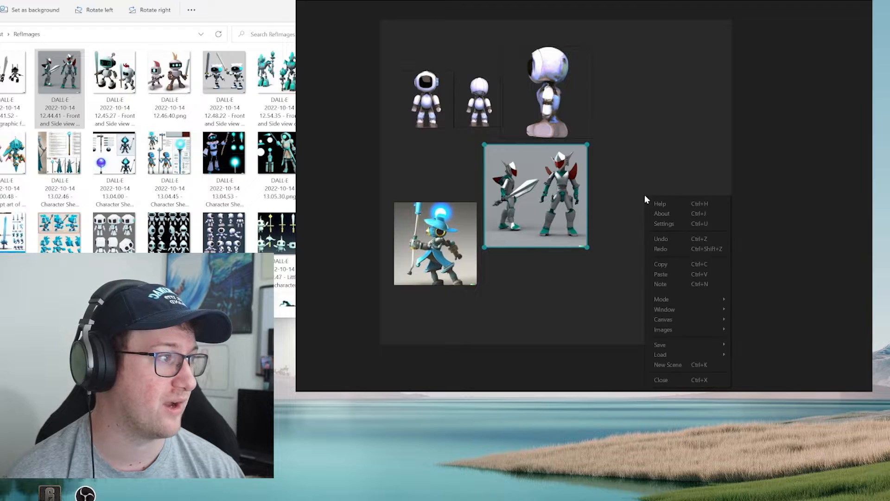
Look through PureRef's Preferences settings and its Colors theme options.
left_click(664, 223)
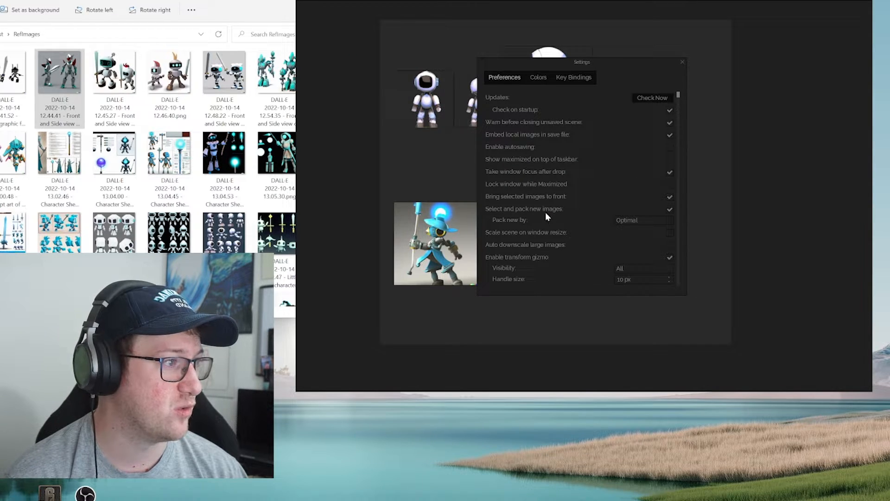
scroll("down", 3)
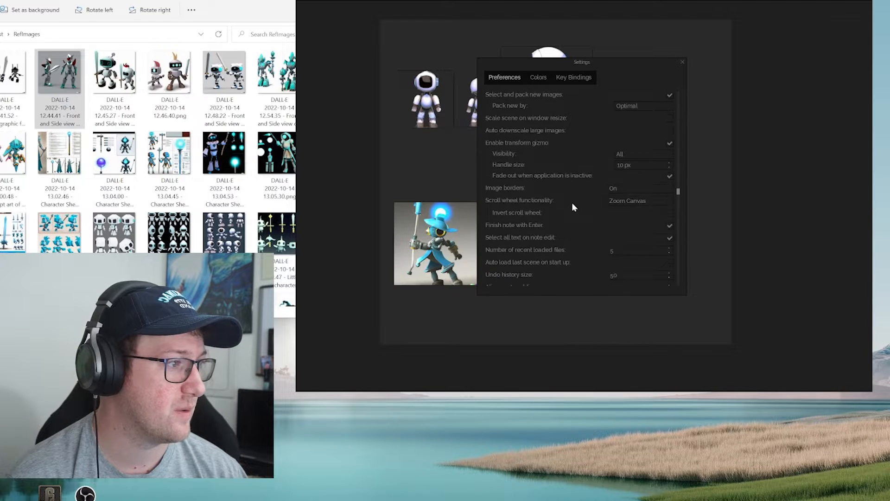
scroll("down", 3)
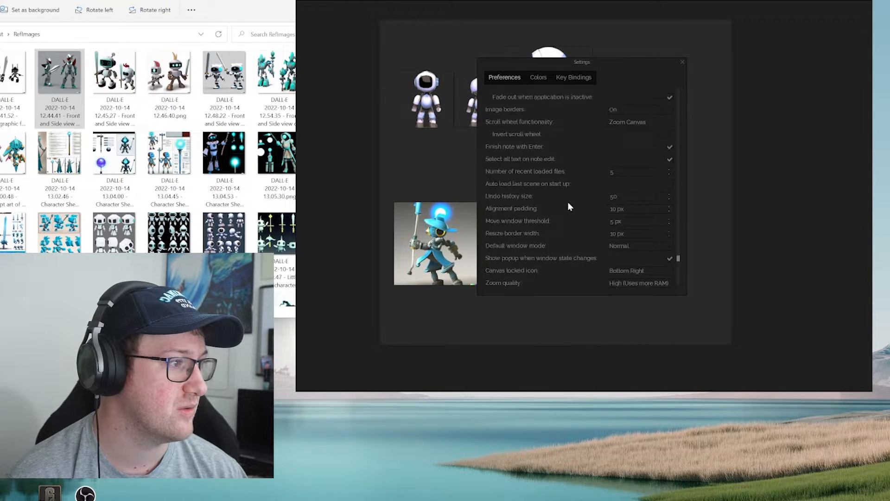
left_click(538, 77)
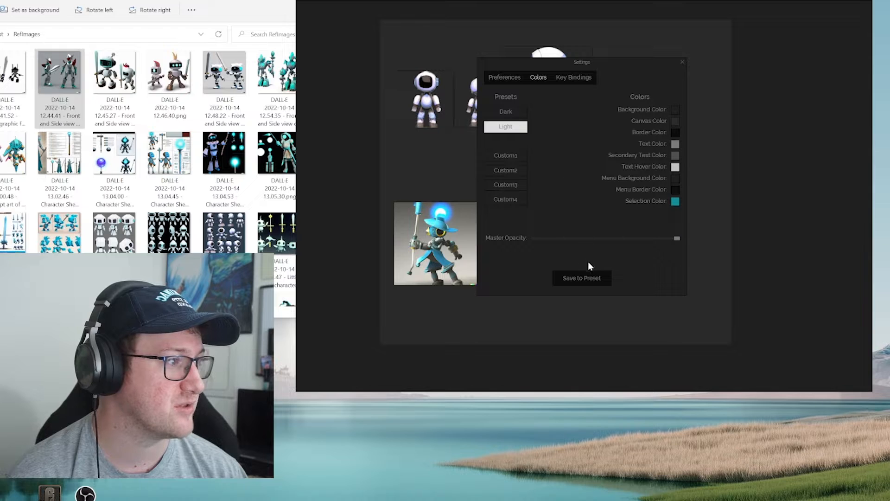
left_click(681, 62)
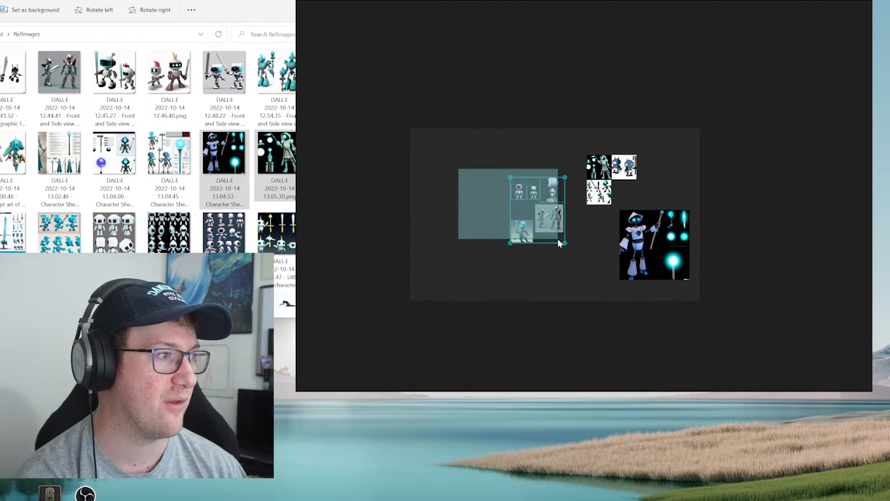
Scale down the newly added group of DALL-E character-sheet images.
left_click_drag(540, 207, 393, 136)
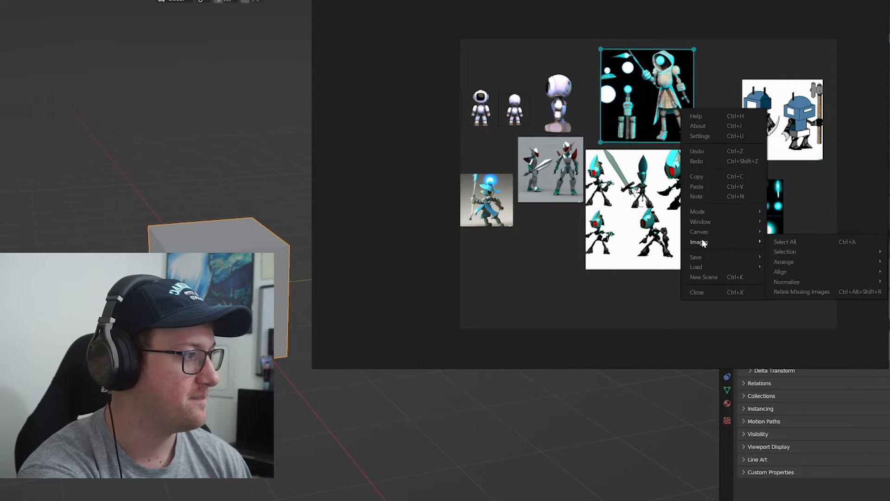
Arrange the robot images tighter, then load the saved ShoeRef.pur scene file.
left_click(530, 272)
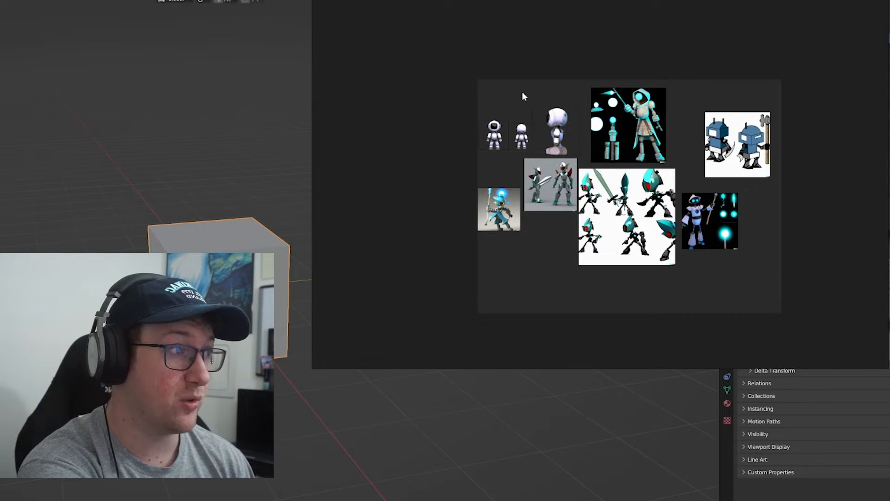
right_click(522, 95)
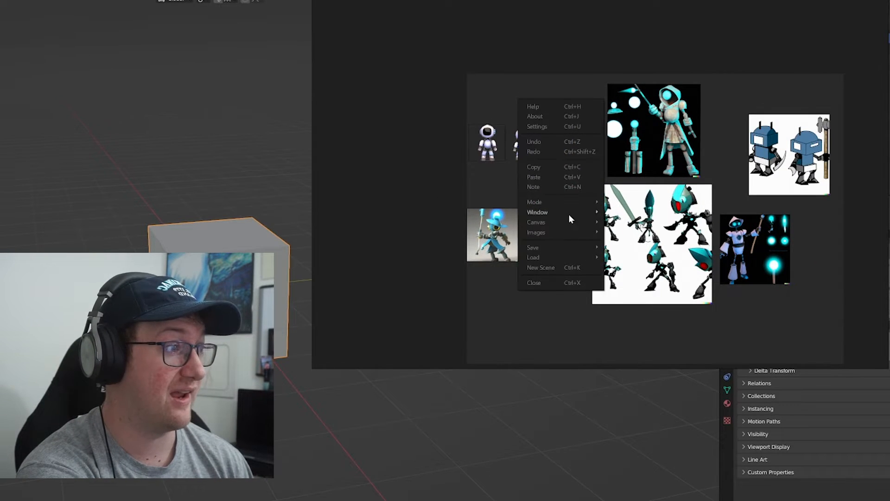
mouse_move(532, 247)
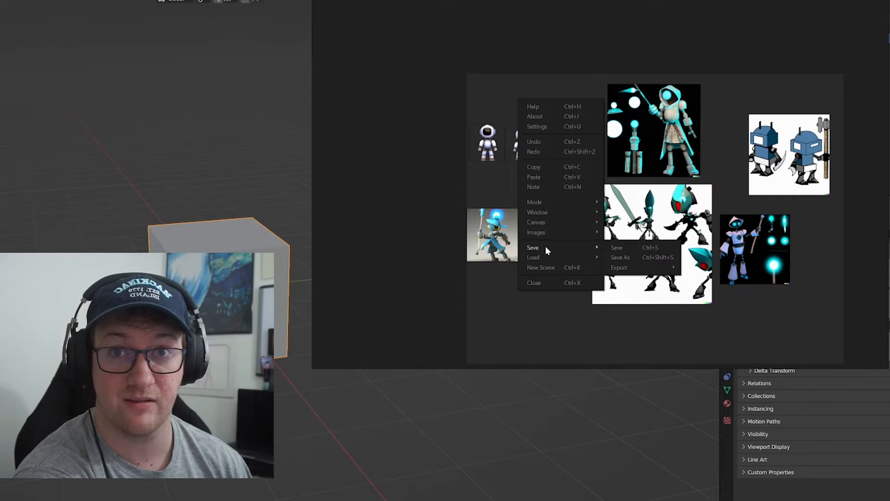
mouse_move(533, 257)
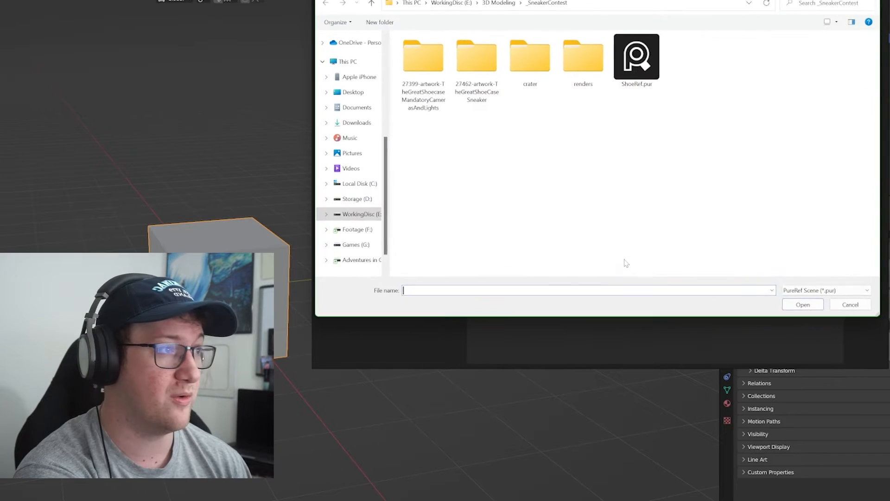
left_click(636, 56)
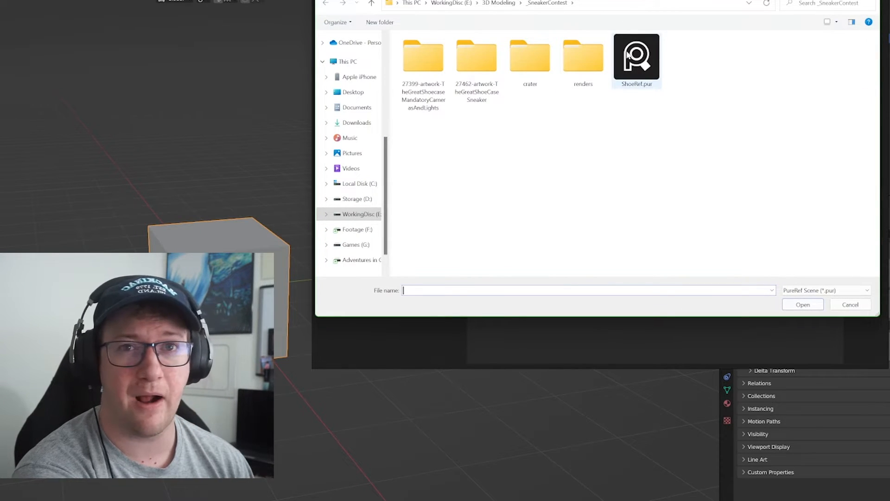
mouse_move(637, 62)
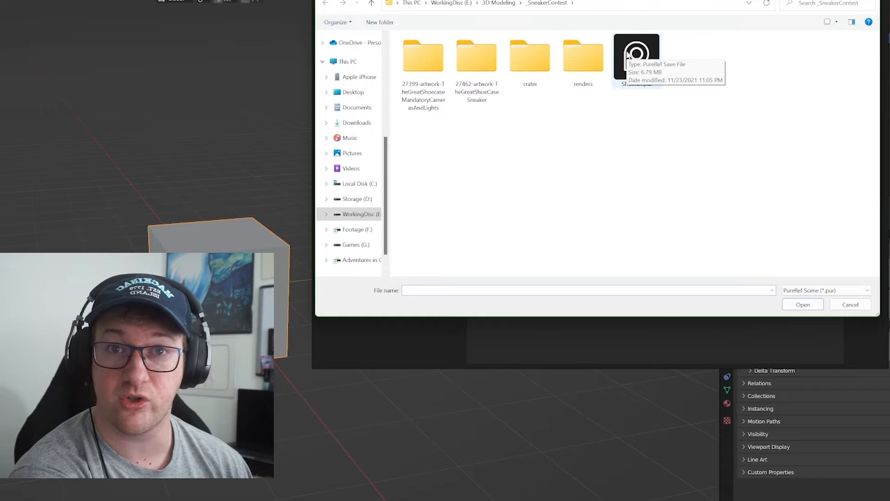
left_click(636, 57)
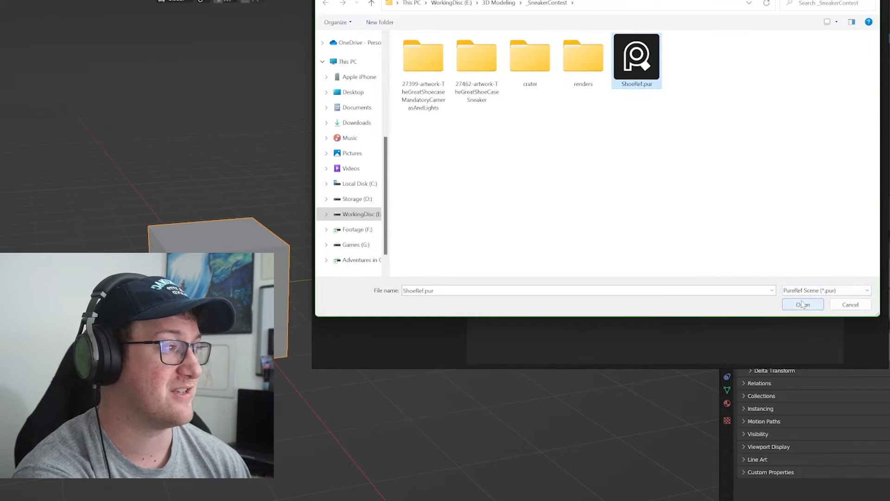
left_click(802, 304)
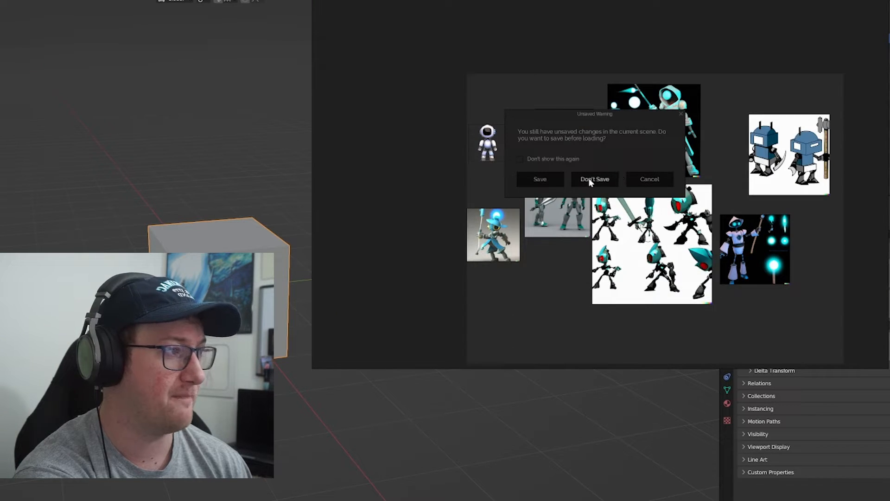
Discard the robot board's unsaved changes and look around the loaded sneaker mood board.
left_click(594, 179)
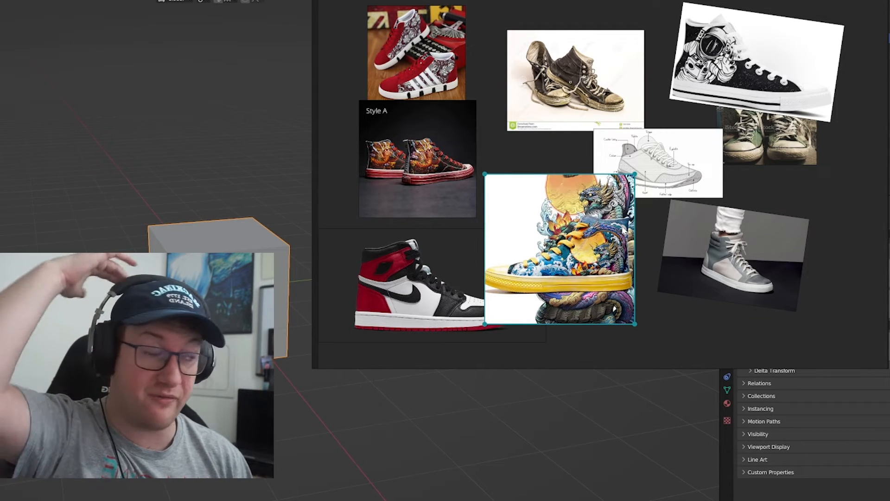
left_click(738, 56)
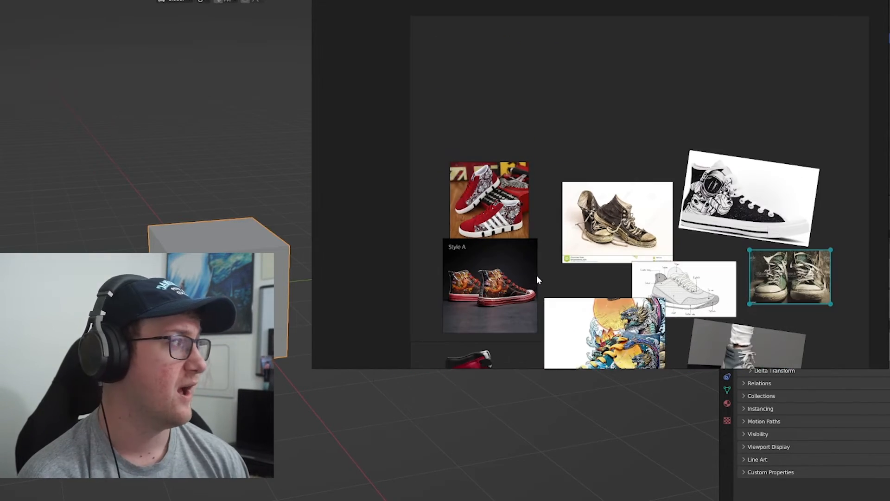
scroll("down", 3)
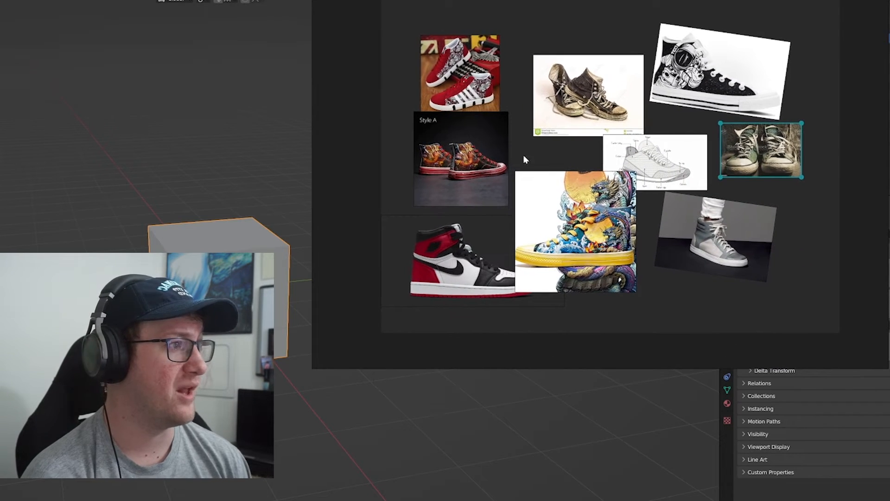